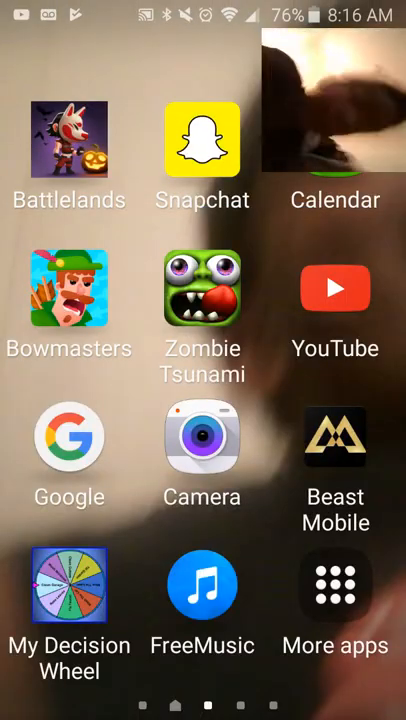
- Launch My Decision Wheel from the home screen to show the 3 Pt shooters wheel
{"action": "left_click", "coordinate": [70, 595]}
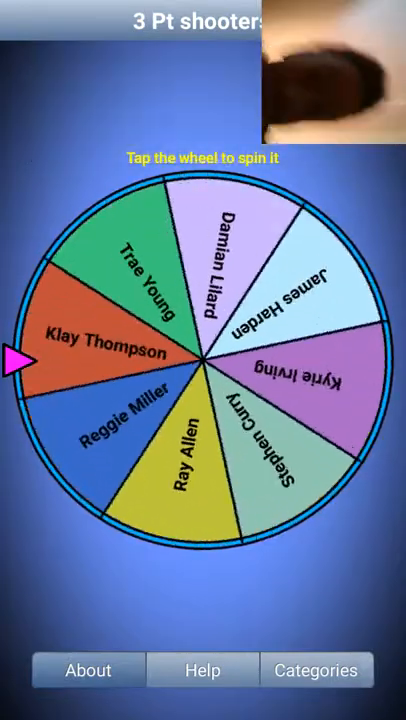
- Clear Ray Allen from the name list, lower media volume, and spin to Kyrie Irving
{"action": "left_click", "coordinate": [203, 360]}
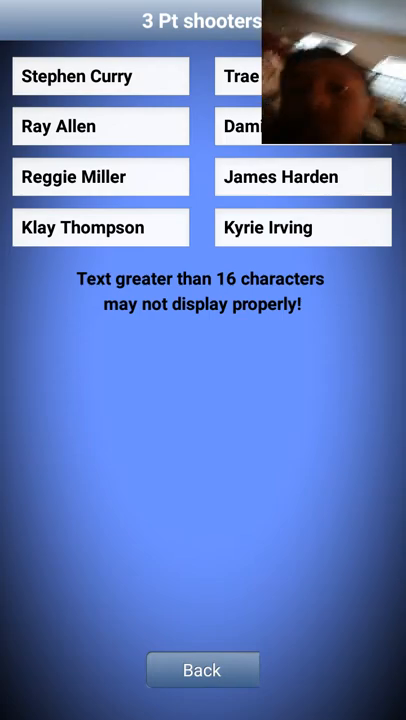
{"action": "left_click", "coordinate": [100, 126]}
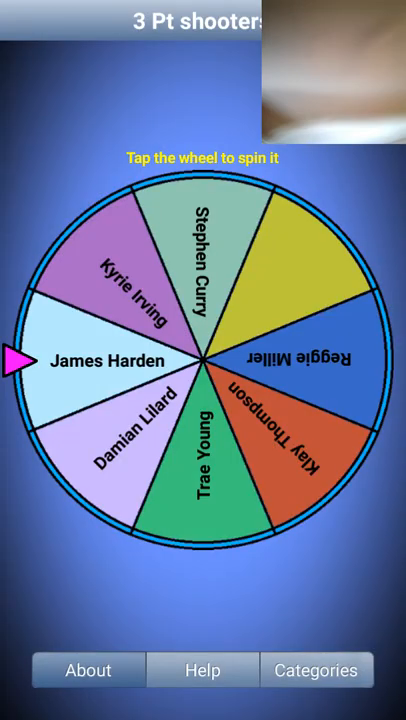
{"action": "left_click", "coordinate": [200, 360]}
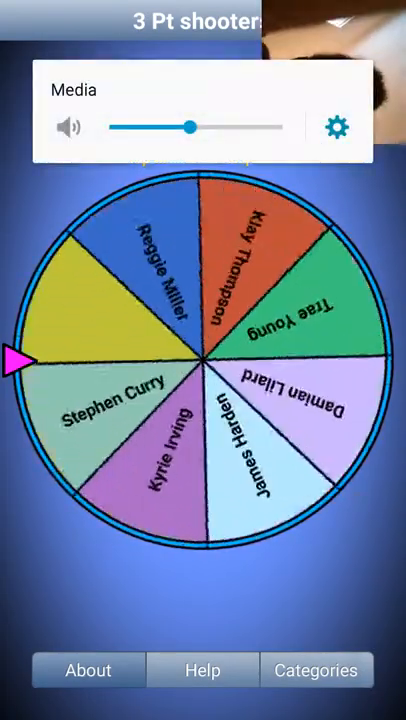
{"action": "left_click_drag", "start_coordinate": [195, 127], "coordinate": [143, 127]}
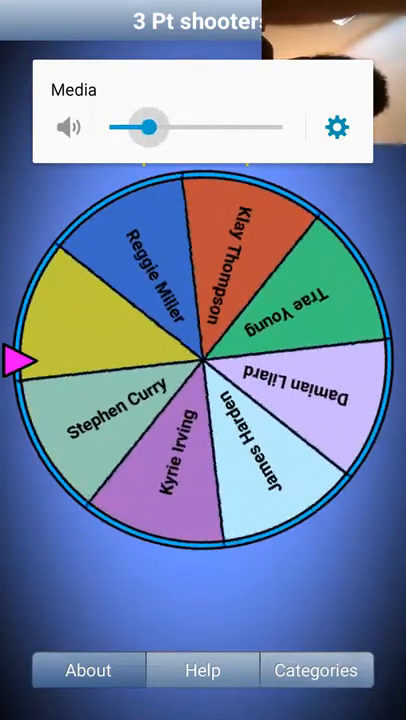
{"action": "left_click", "coordinate": [203, 360]}
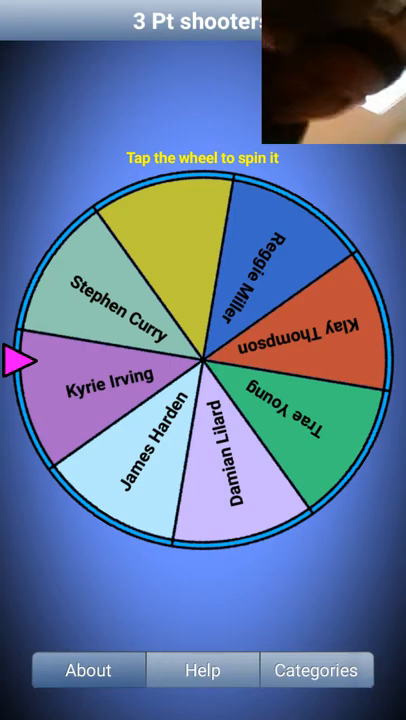
- Backspace out Kyrie Irving's name in Edit Category, leaving that slice blank
{"action": "left_click", "coordinate": [316, 670]}
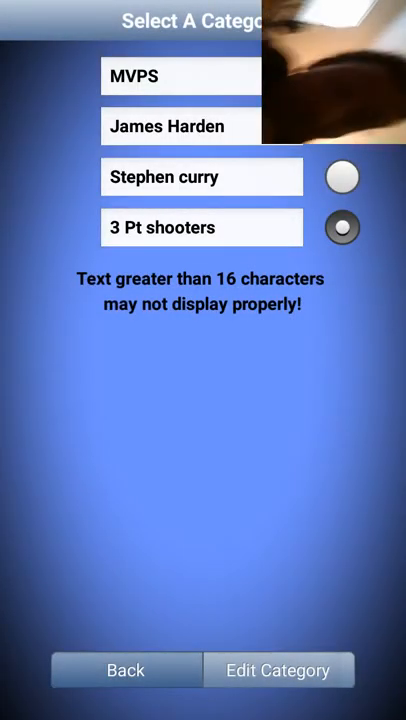
{"action": "left_click", "coordinate": [278, 670]}
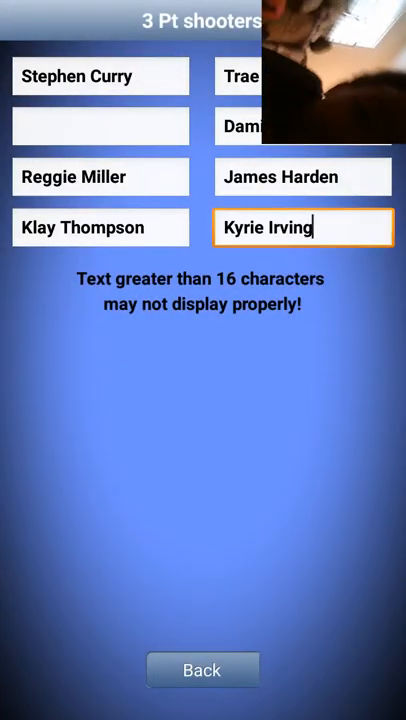
{"action": "key", "text": "Backspace"}
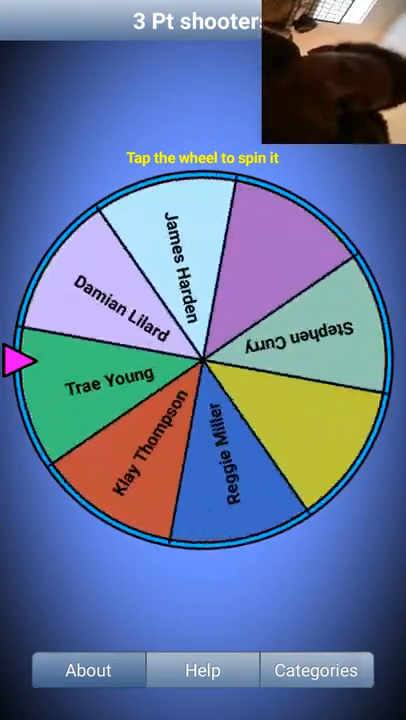
- Spin the wheel thirteen times, deleting Trae Young and Klay Thompson between spins
{"action": "left_click", "coordinate": [203, 360]}
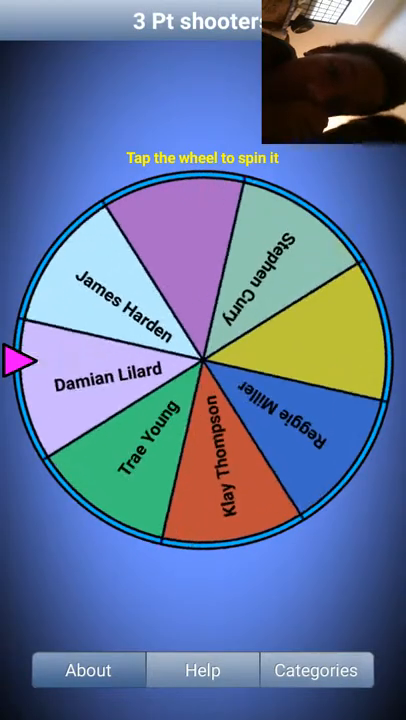
{"action": "left_click", "coordinate": [203, 360]}
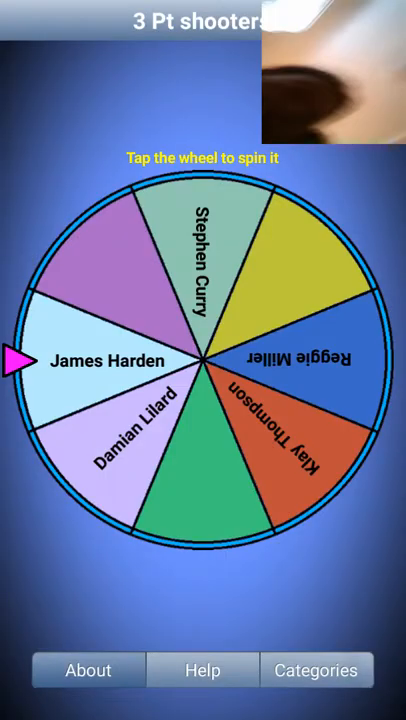
{"action": "left_click", "coordinate": [203, 360]}
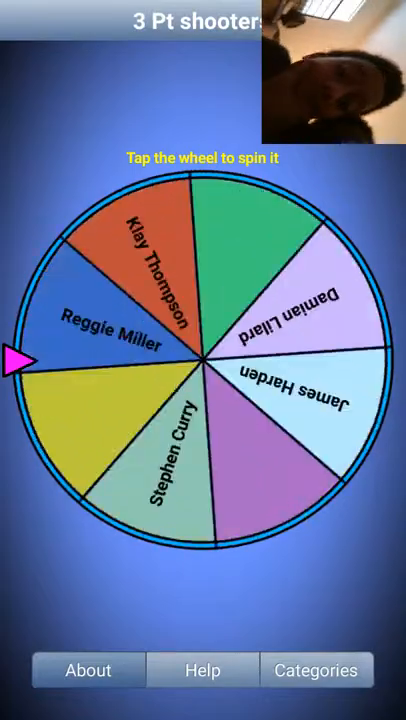
{"action": "left_click", "coordinate": [203, 360]}
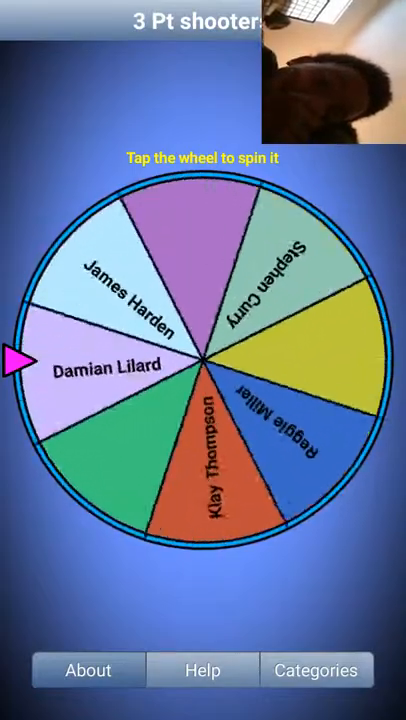
{"action": "left_click", "coordinate": [203, 360]}
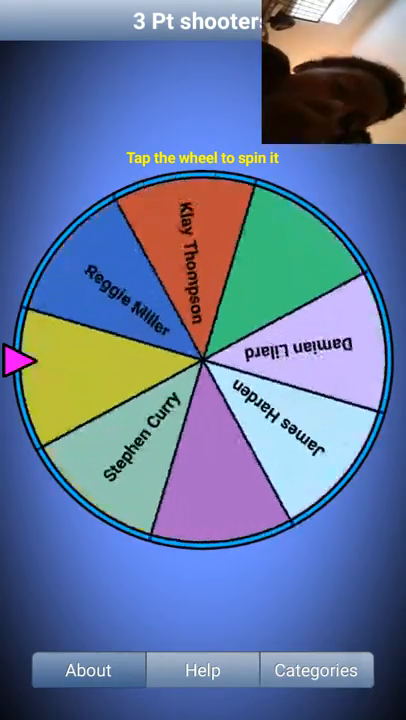
{"action": "left_click", "coordinate": [203, 360]}
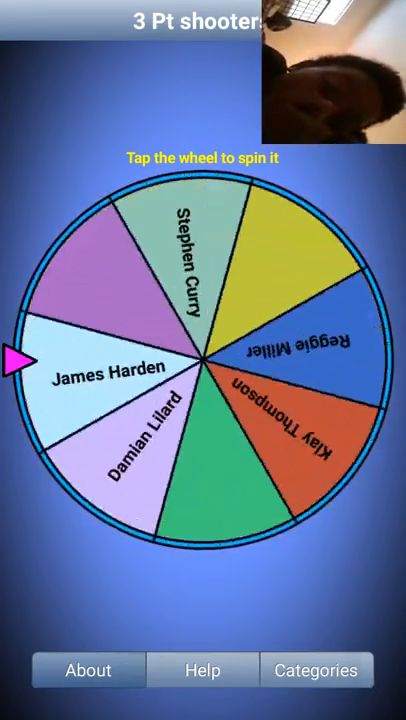
{"action": "left_click", "coordinate": [203, 360]}
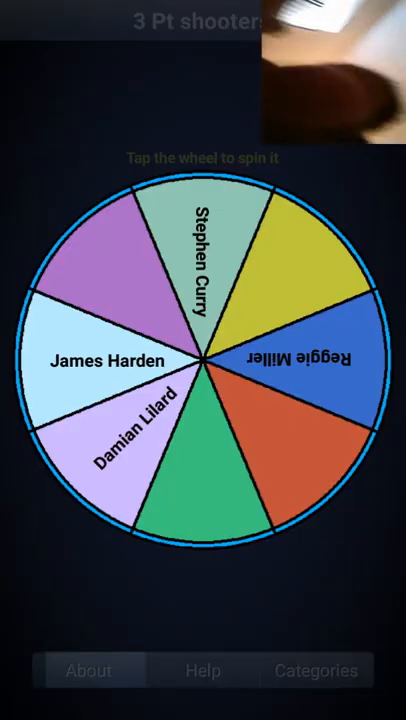
{"action": "left_click", "coordinate": [203, 360]}
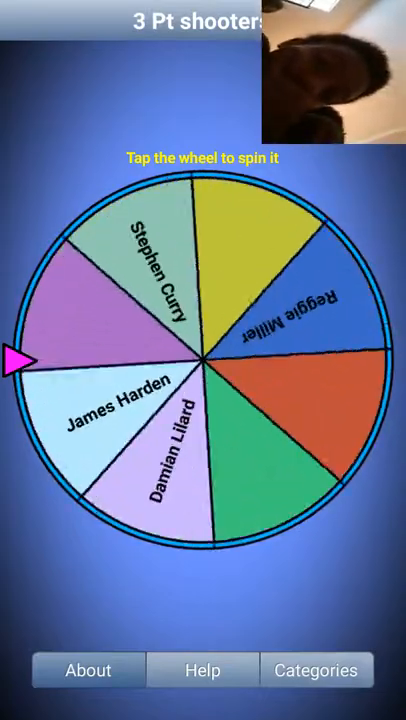
{"action": "left_click", "coordinate": [203, 355]}
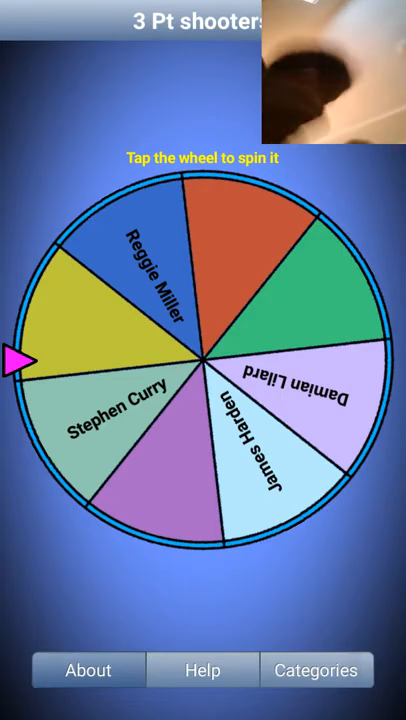
{"action": "left_click", "coordinate": [203, 360]}
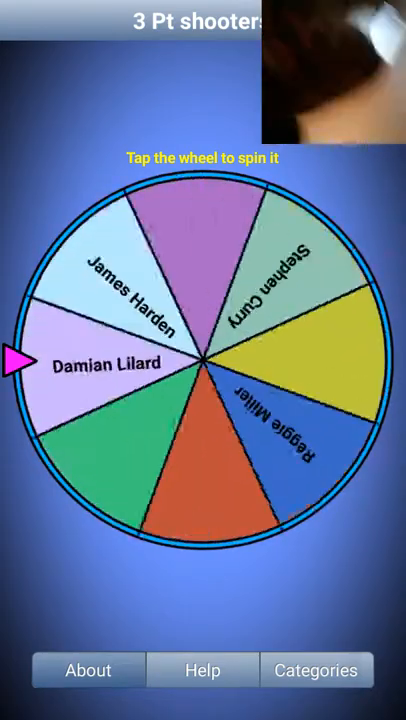
{"action": "left_click", "coordinate": [203, 360]}
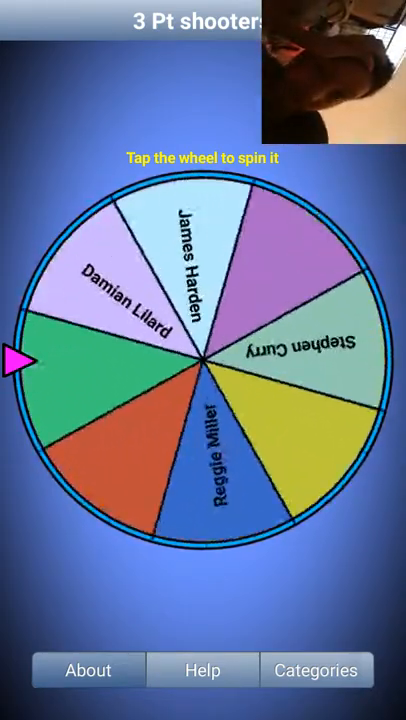
{"action": "left_click", "coordinate": [203, 360]}
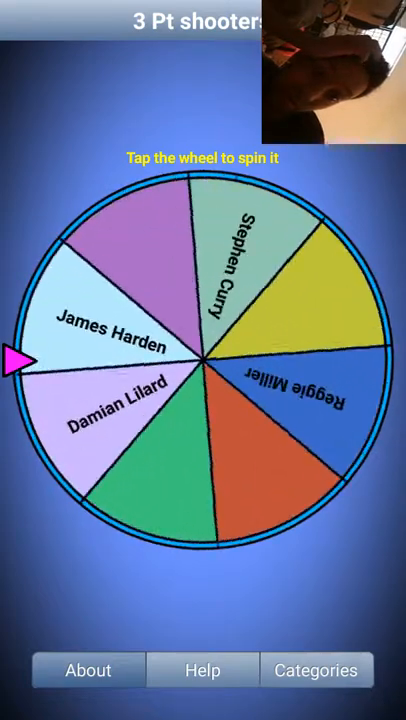
{"action": "left_click", "coordinate": [203, 360]}
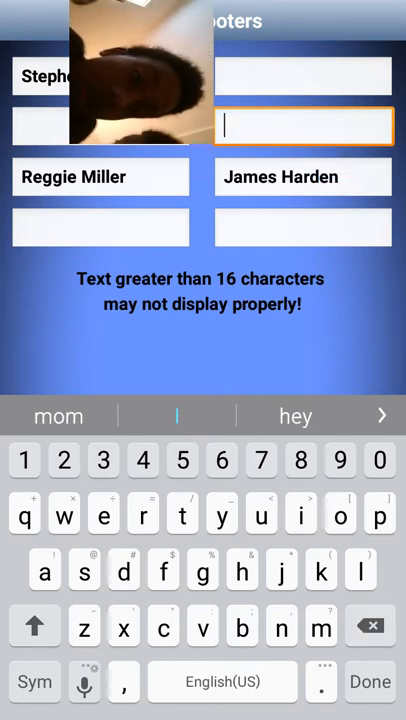
- Clear the Damian Lillard field and confirm with Done, leaving Curry, Harden and Miller
{"action": "left_click", "coordinate": [368, 681]}
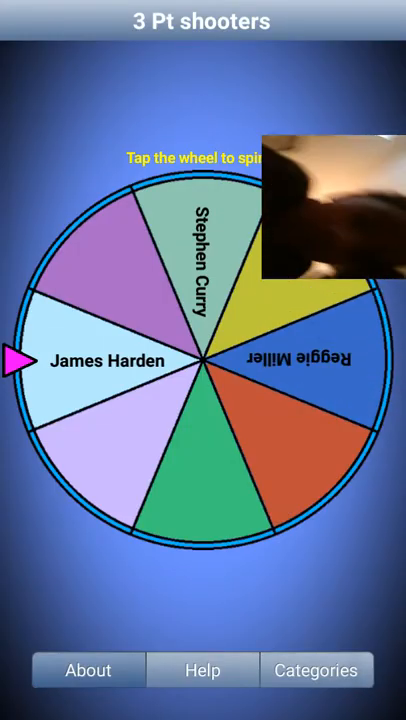
- Spin the wheel ten times and clear the James Harden entry
{"action": "left_click", "coordinate": [200, 360]}
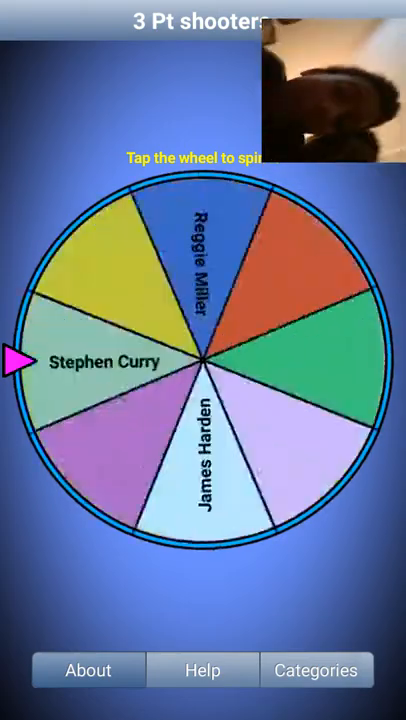
{"action": "left_click", "coordinate": [203, 360]}
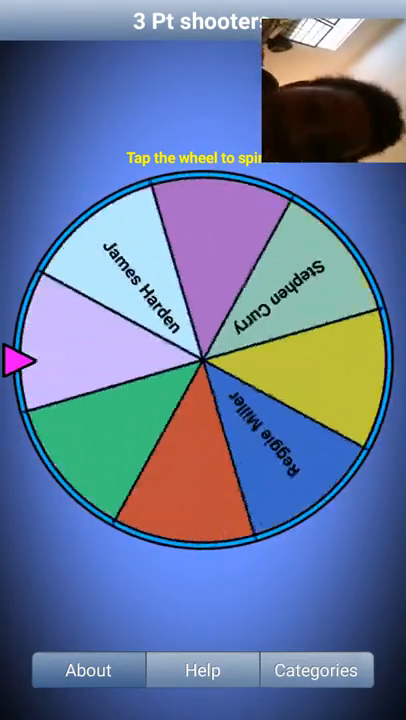
{"action": "left_click", "coordinate": [203, 360]}
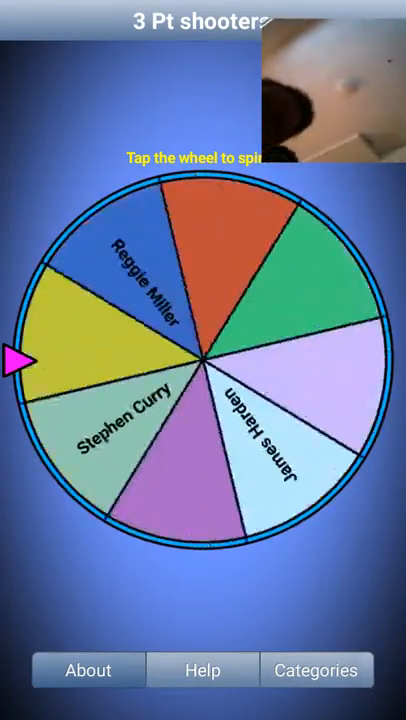
{"action": "left_click", "coordinate": [203, 360]}
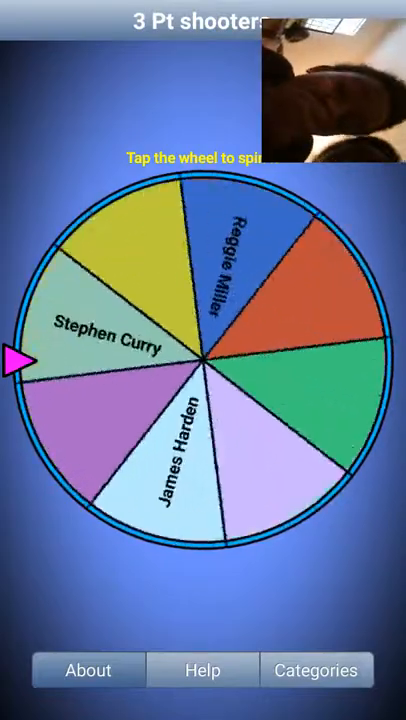
{"action": "left_click", "coordinate": [203, 360]}
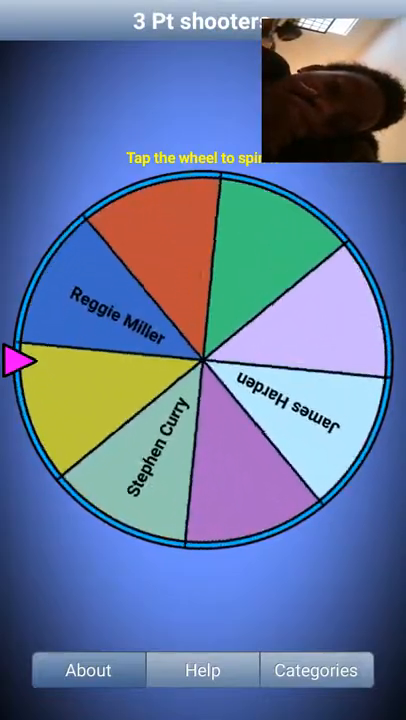
{"action": "left_click", "coordinate": [203, 360]}
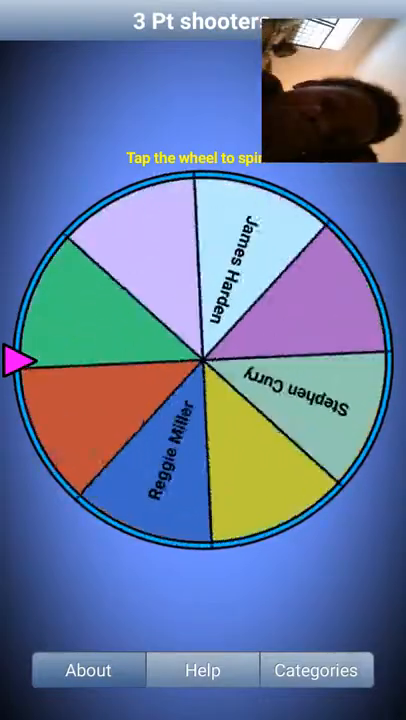
{"action": "left_click", "coordinate": [200, 365]}
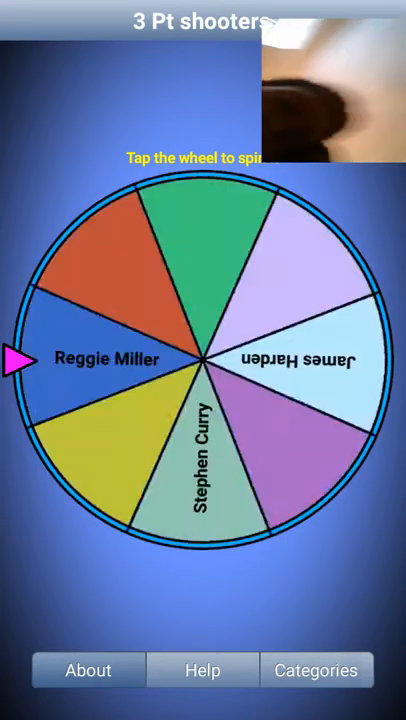
{"action": "left_click", "coordinate": [203, 375]}
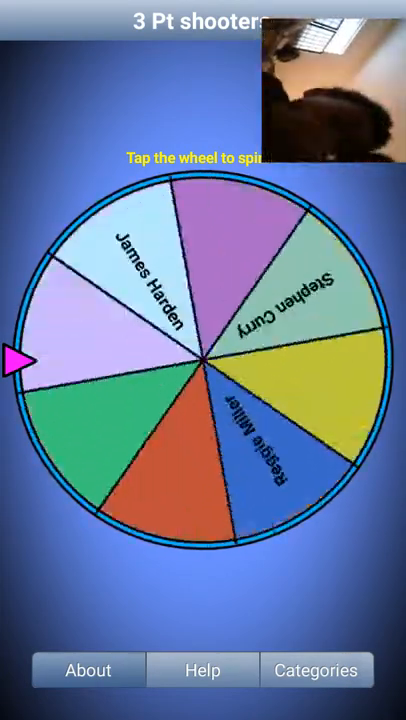
{"action": "left_click", "coordinate": [203, 360]}
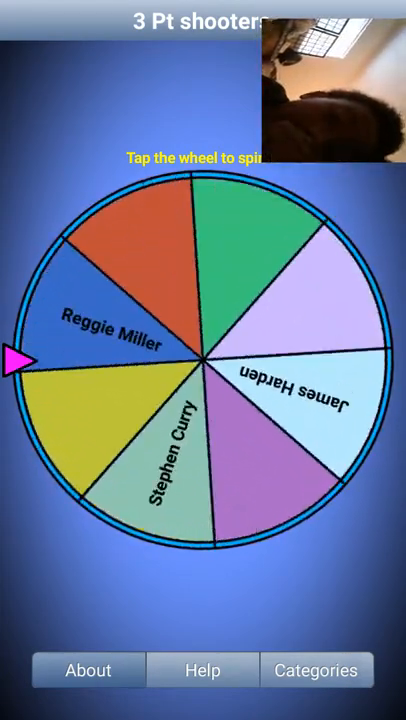
{"action": "left_click", "coordinate": [203, 360]}
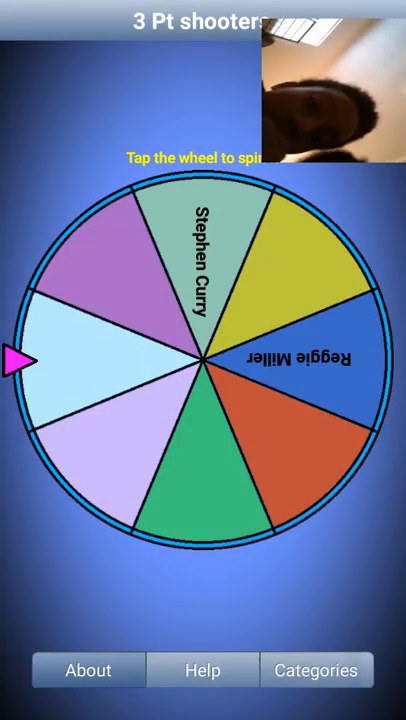
{"action": "left_click", "coordinate": [203, 360]}
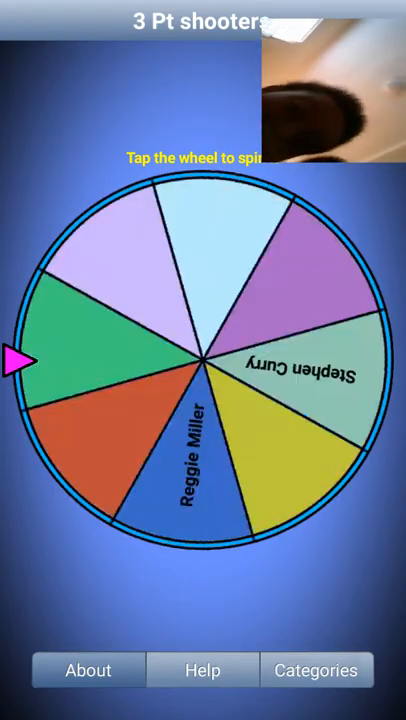
{"action": "left_click", "coordinate": [203, 360]}
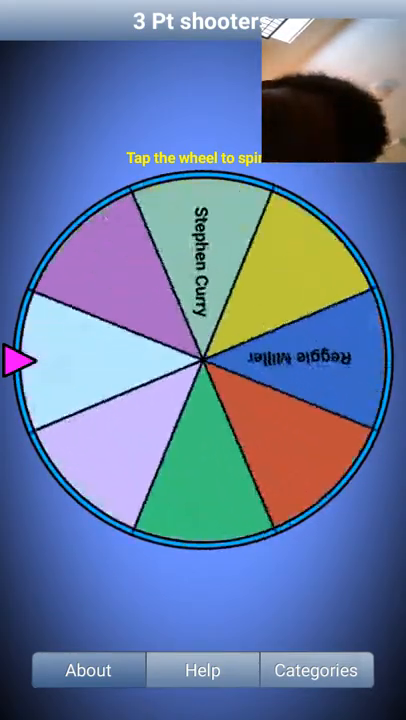
{"action": "left_click", "coordinate": [203, 370]}
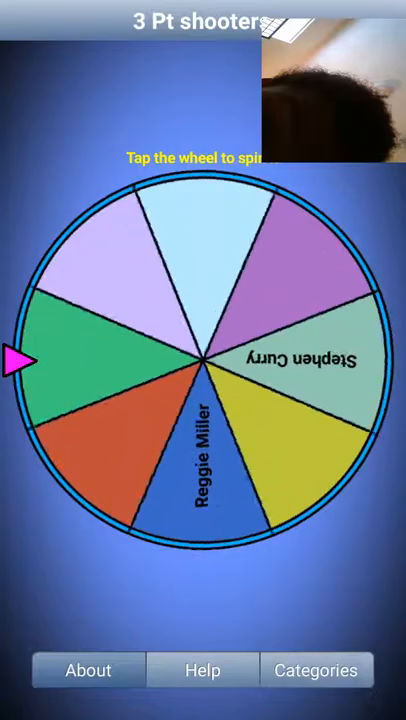
{"action": "left_click", "coordinate": [200, 360]}
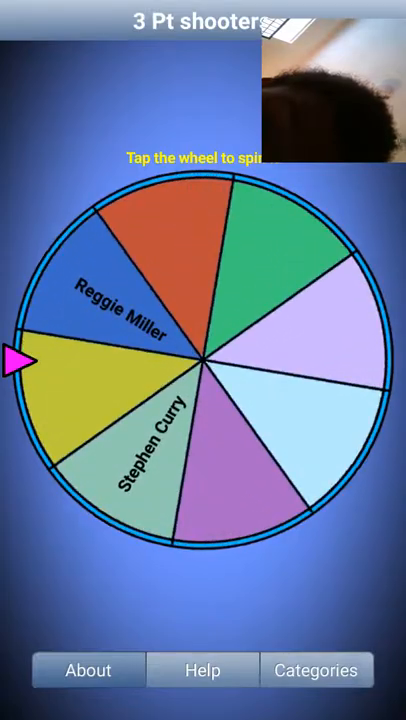
{"action": "left_click", "coordinate": [203, 360]}
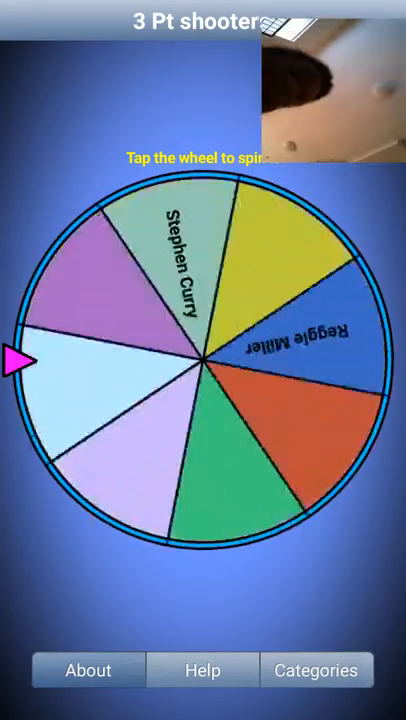
{"action": "left_click", "coordinate": [203, 360]}
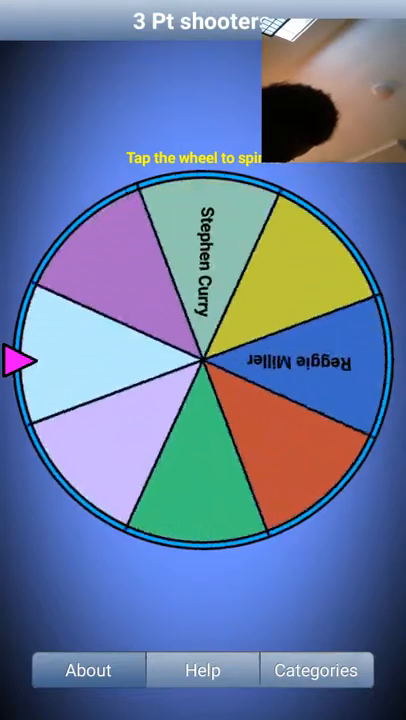
{"action": "left_click", "coordinate": [203, 360]}
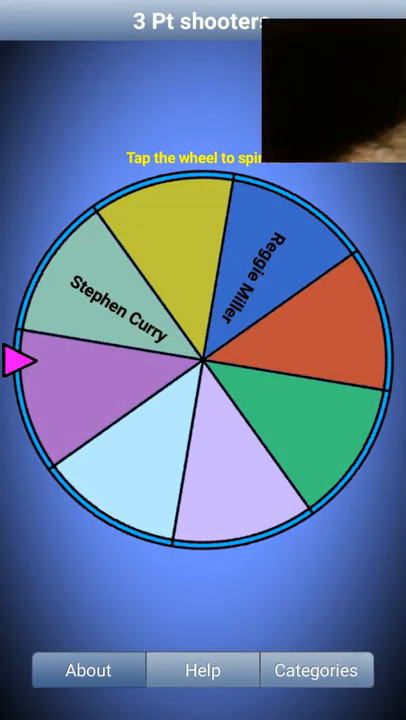
{"action": "left_click", "coordinate": [203, 360]}
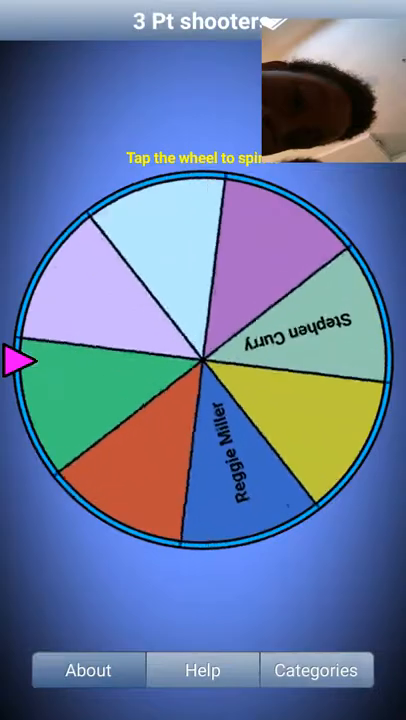
{"action": "left_click", "coordinate": [200, 360]}
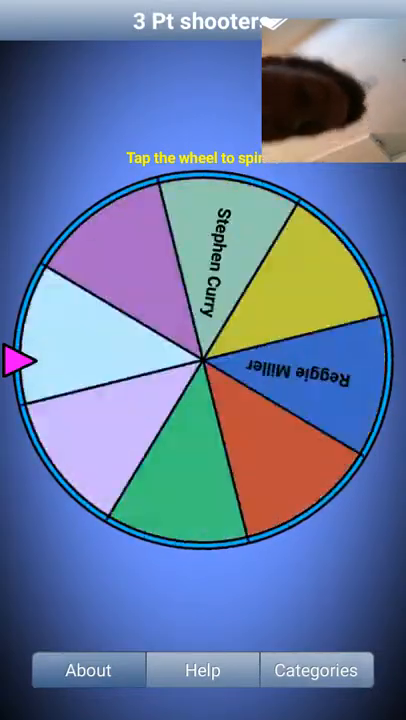
{"action": "left_click", "coordinate": [203, 360]}
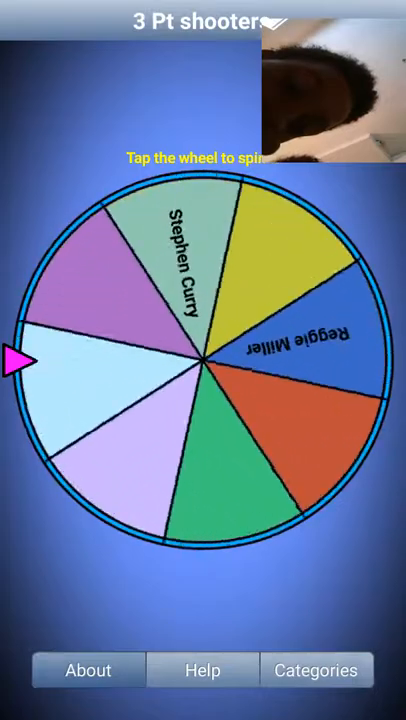
{"action": "left_click", "coordinate": [203, 380]}
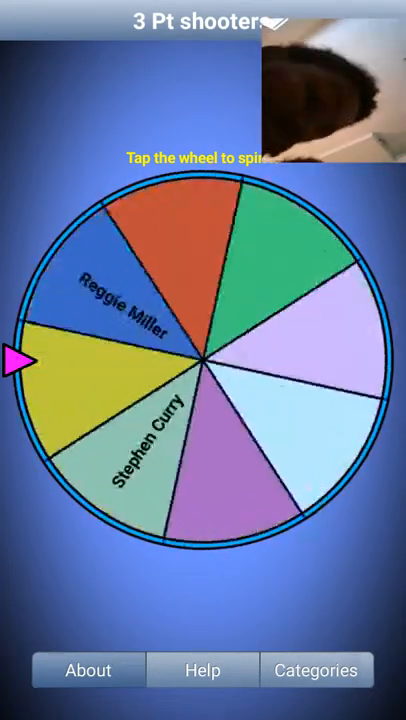
{"action": "left_click", "coordinate": [200, 360]}
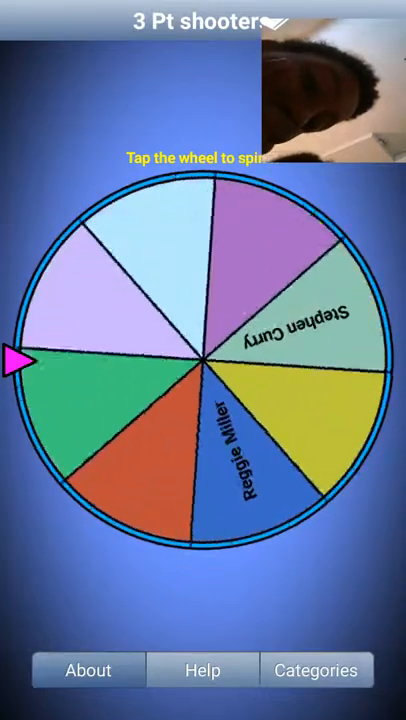
{"action": "left_click", "coordinate": [200, 360]}
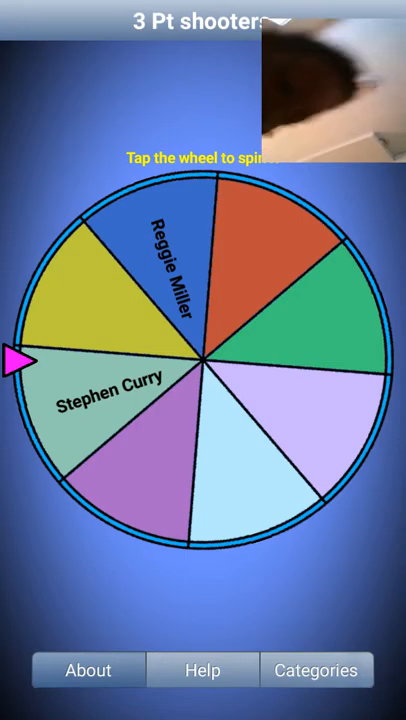
- Erase Stephen Curry from the names and spin the Reggie Miller-only wheel six times
{"action": "left_click", "coordinate": [316, 670]}
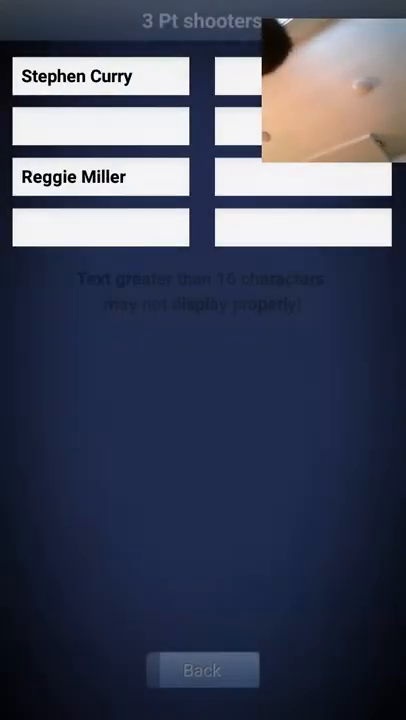
{"action": "left_click", "coordinate": [100, 76]}
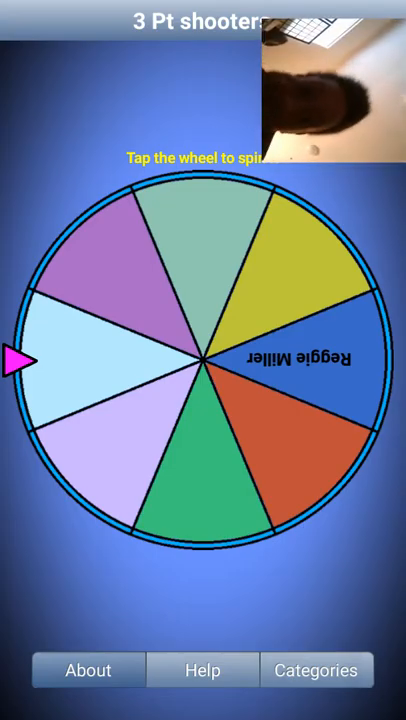
{"action": "left_click", "coordinate": [203, 370]}
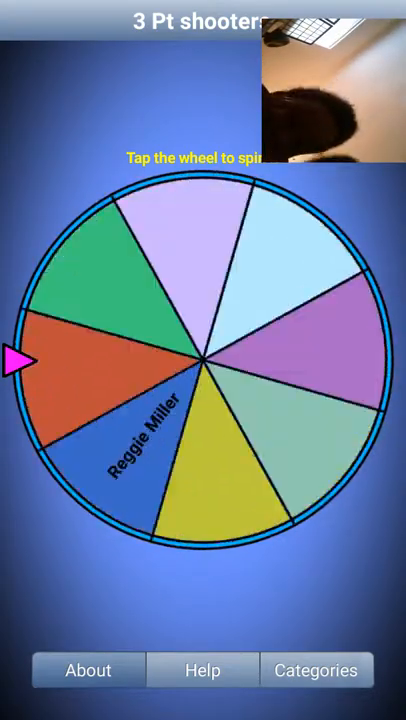
{"action": "left_click", "coordinate": [200, 360]}
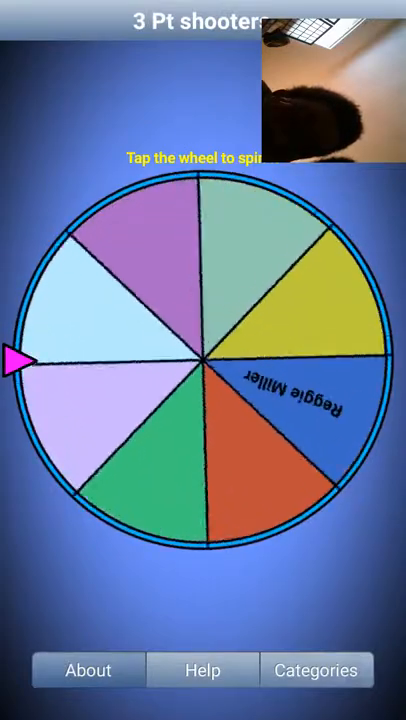
{"action": "left_click", "coordinate": [203, 360]}
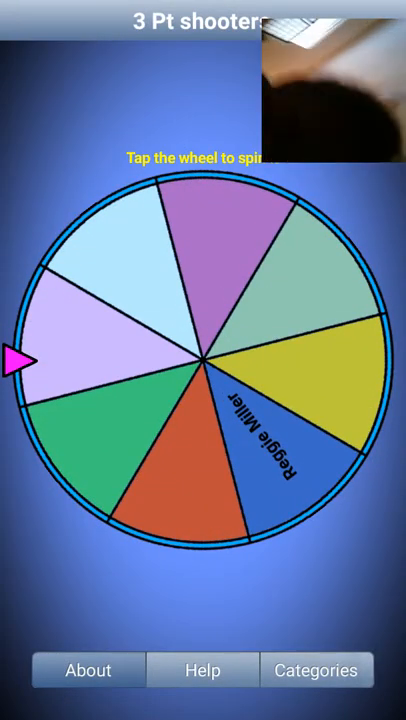
{"action": "left_click", "coordinate": [203, 360]}
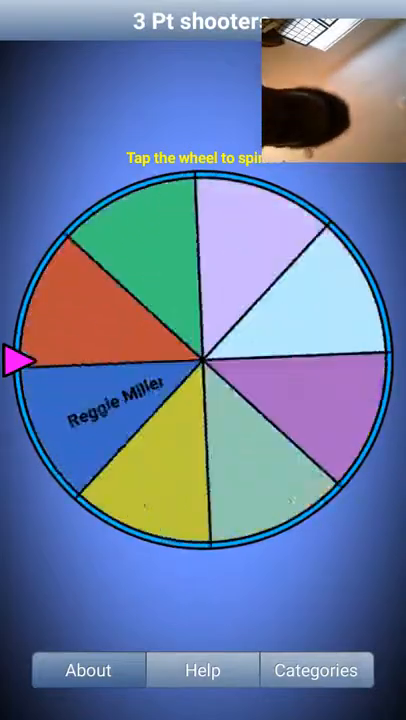
{"action": "left_click", "coordinate": [203, 360]}
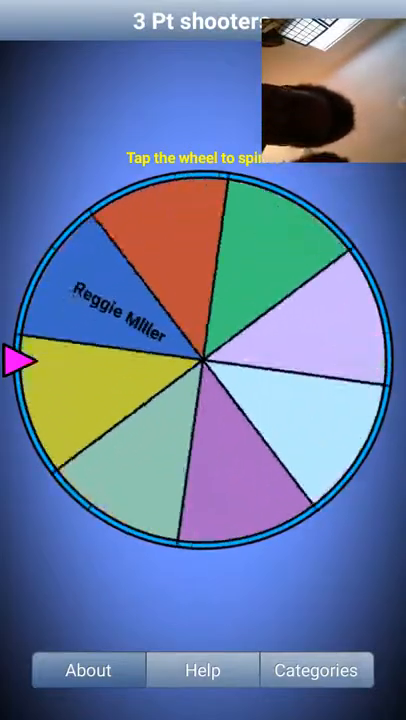
{"action": "left_click", "coordinate": [203, 360]}
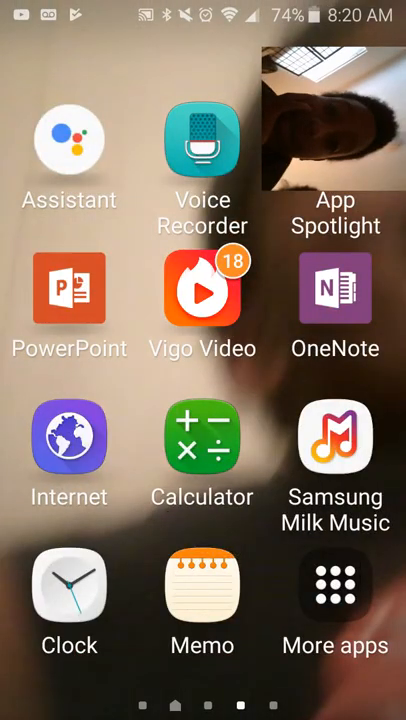
- Launch Akinator from the next home screen page
{"action": "scroll", "scroll_direction": "left", "scroll_amount": 3}
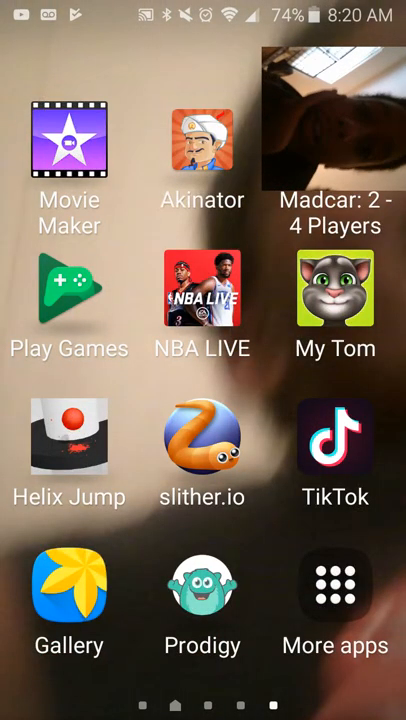
{"action": "left_click", "coordinate": [202, 145]}
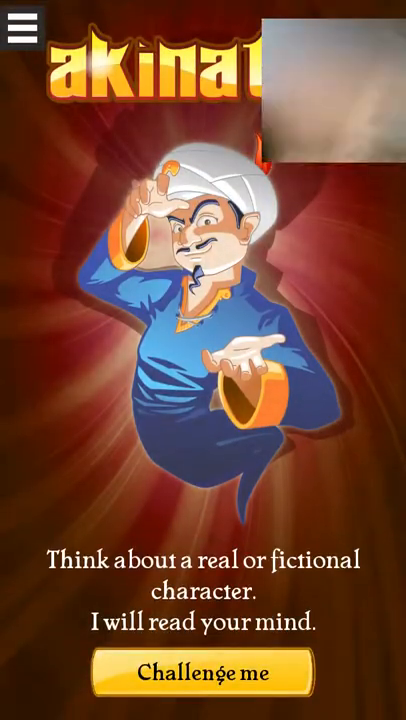